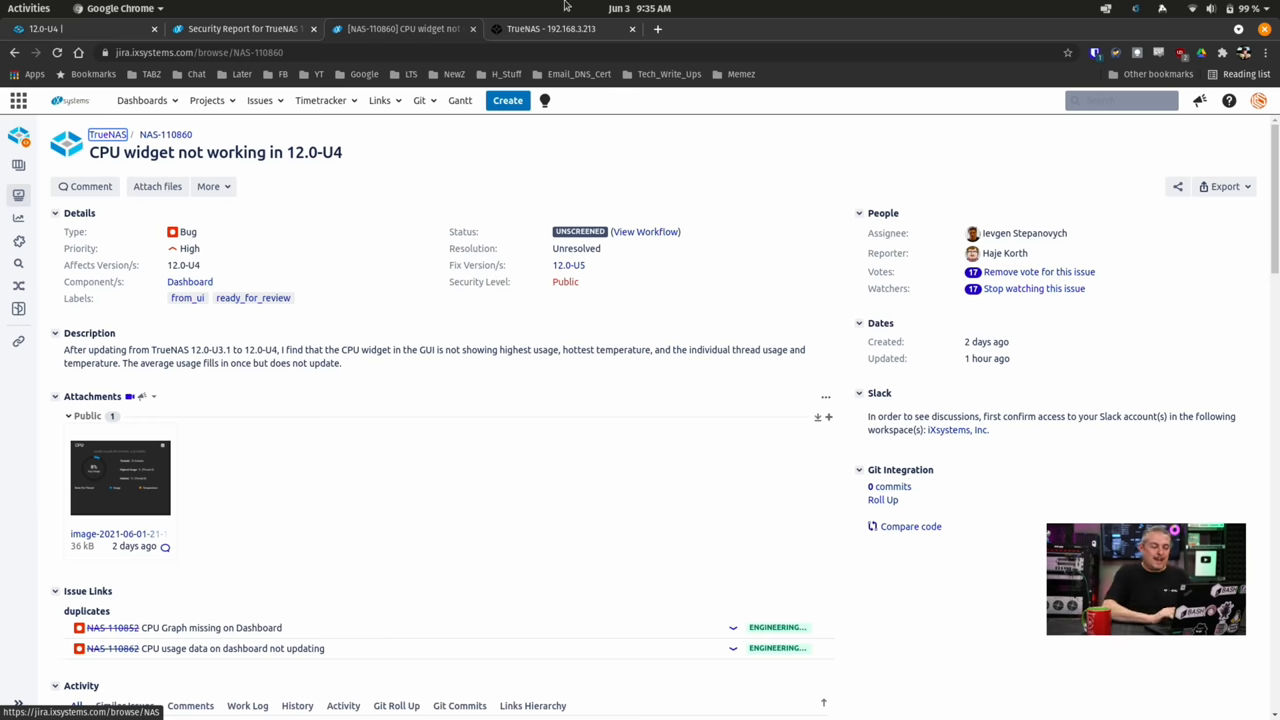
Step: Switch to the TrueNAS CORE 12.0-U4 dashboard, where the CPU widget lacks per-thread stats
click(560, 28)
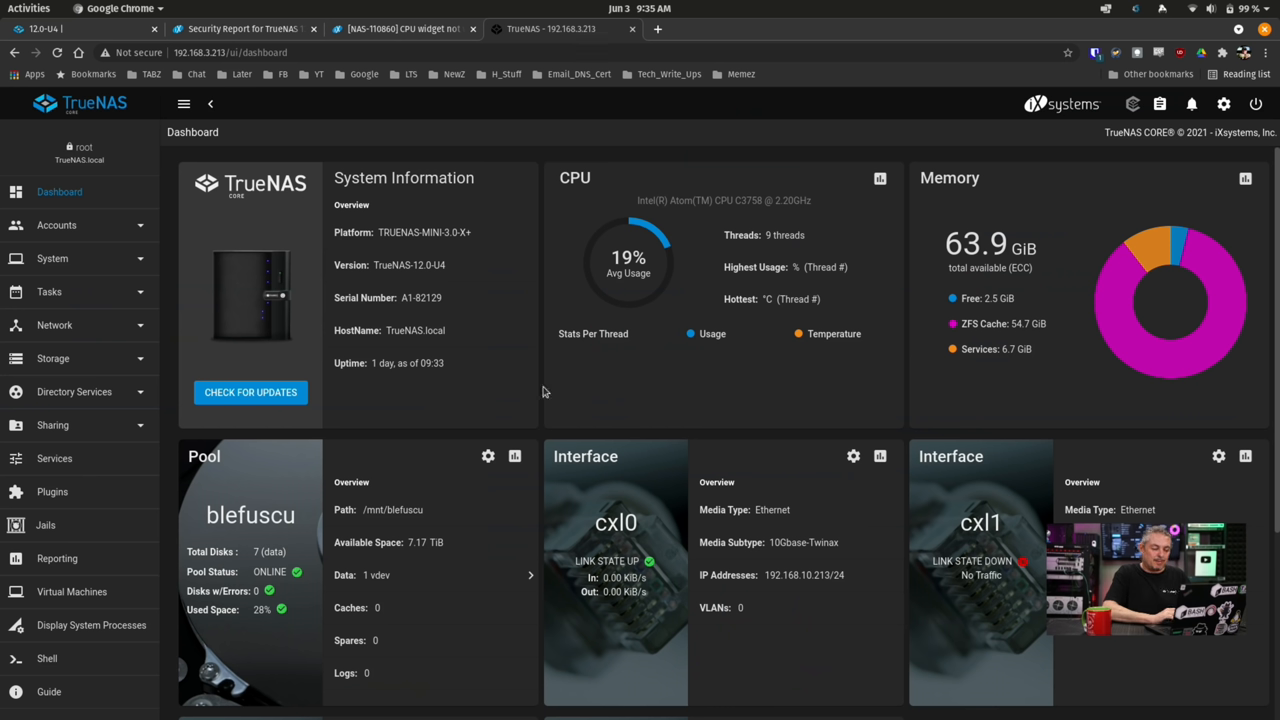
mouse_move(760, 391)
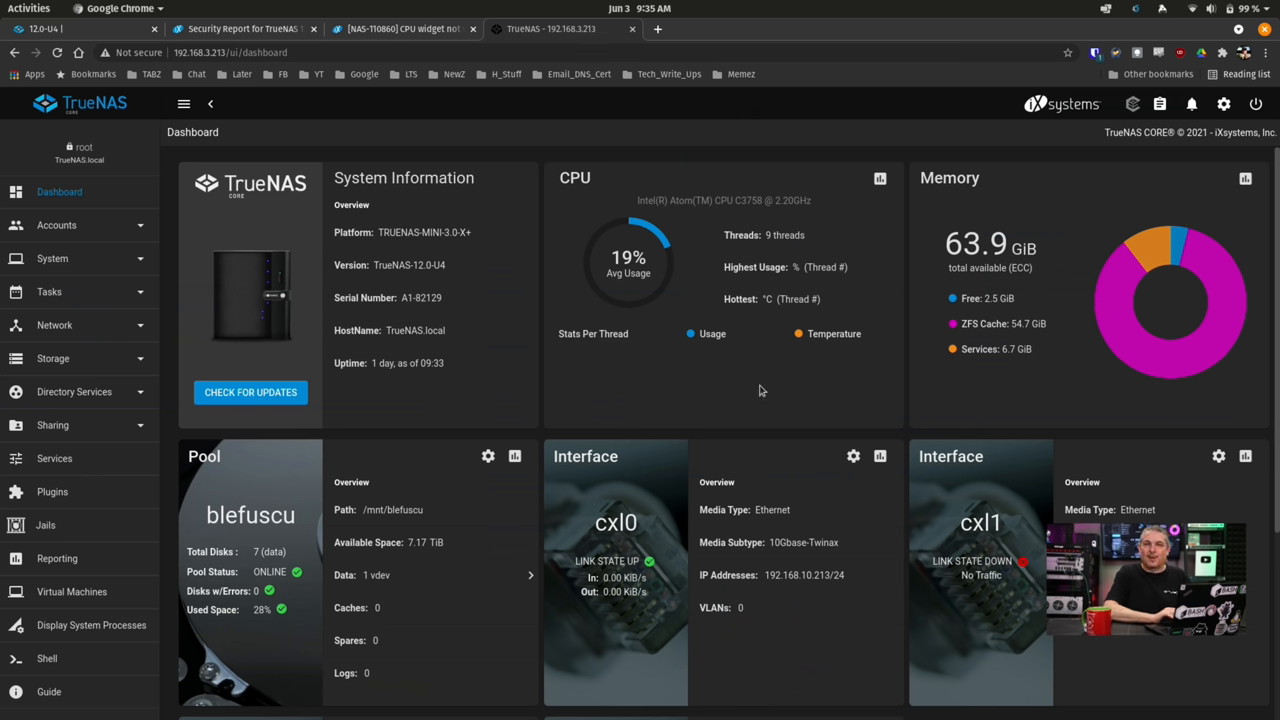
mouse_move(768, 398)
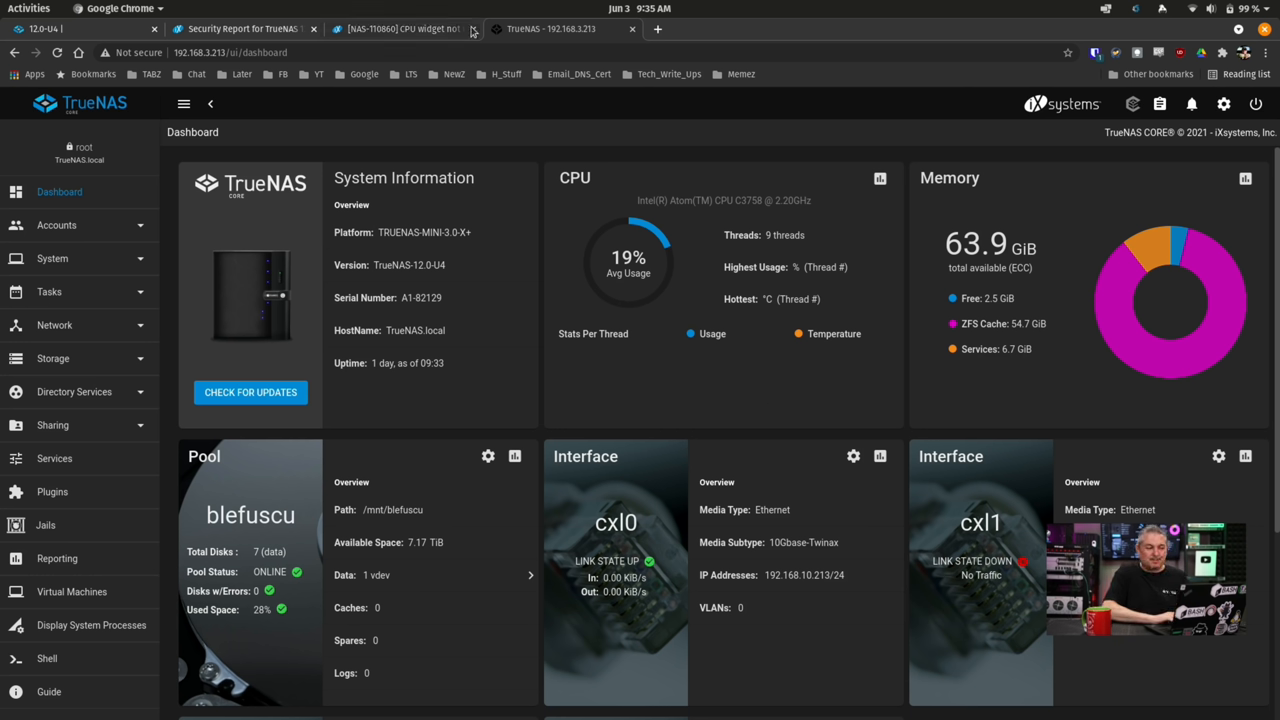
Step: Show Jira bug NAS-110860, 'CPU widget not working in 12.0-U4', targeted for fix version 12.0-U5
click(400, 28)
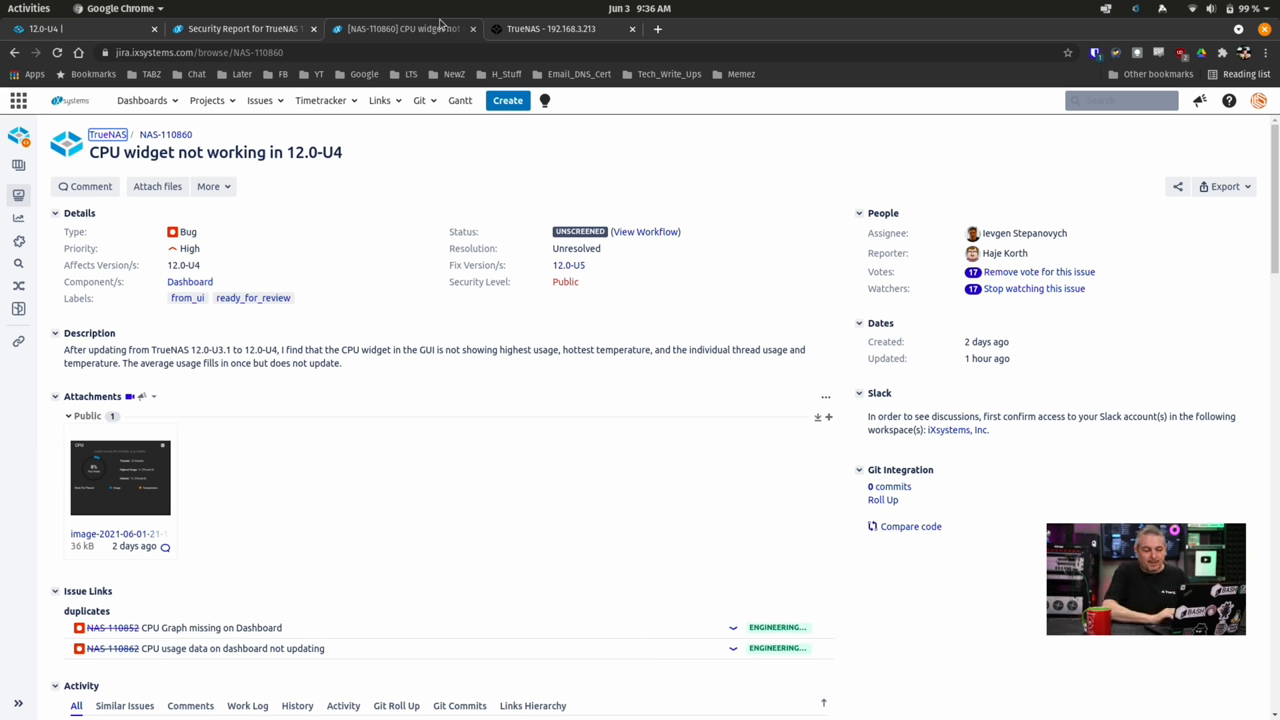
mouse_move(726, 306)
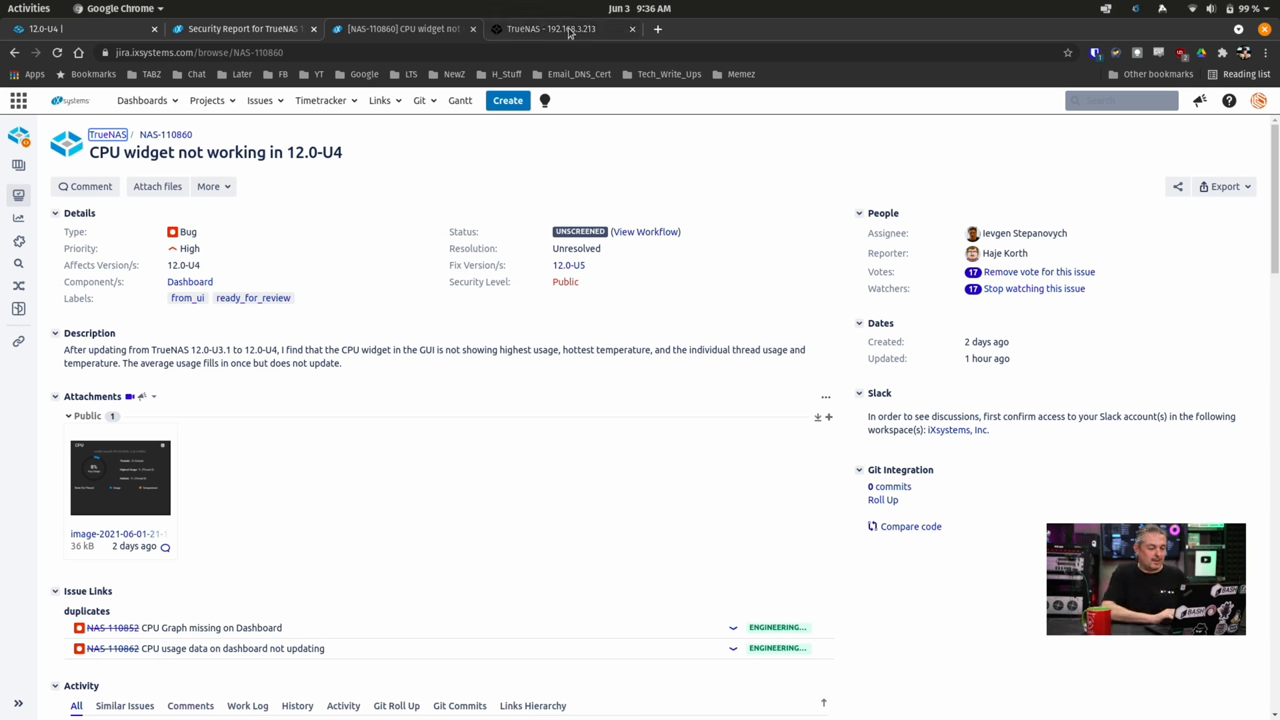
Step: Return to the TrueNAS tab and highlight the Realtek RTL8125/RTL8111 2.5GBase-T driver support line
click(550, 28)
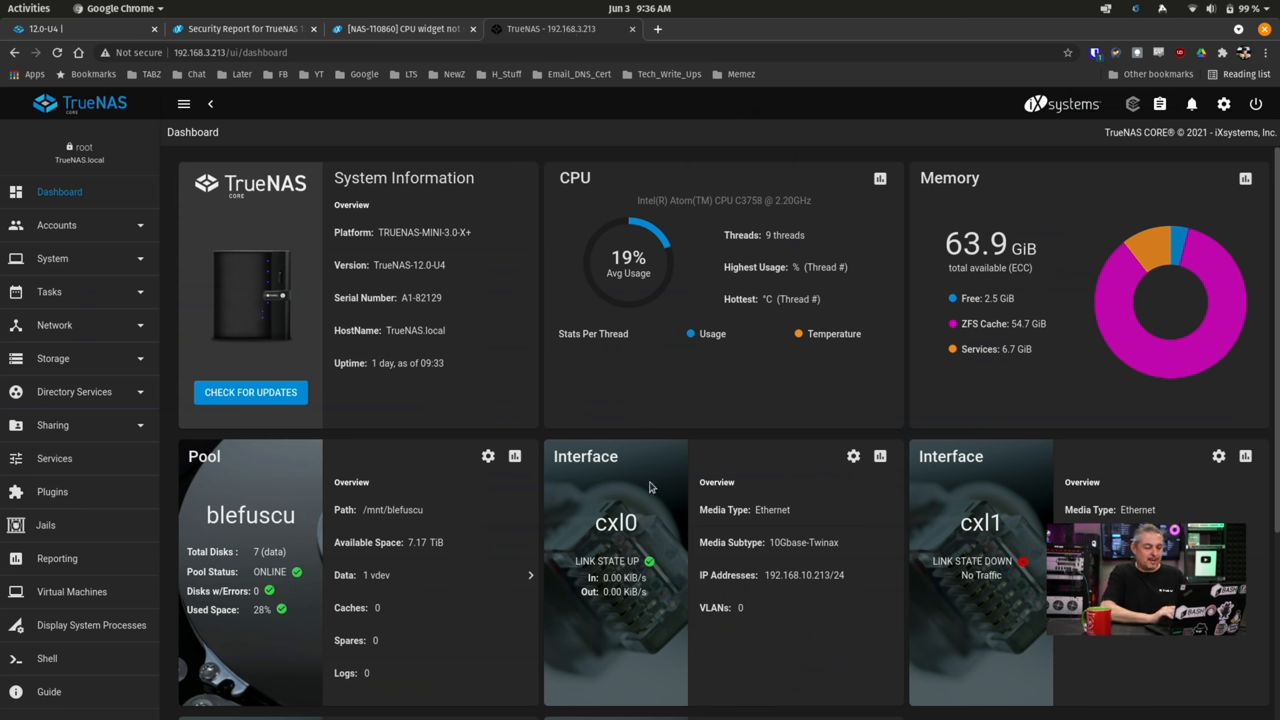
double_click(410, 264)
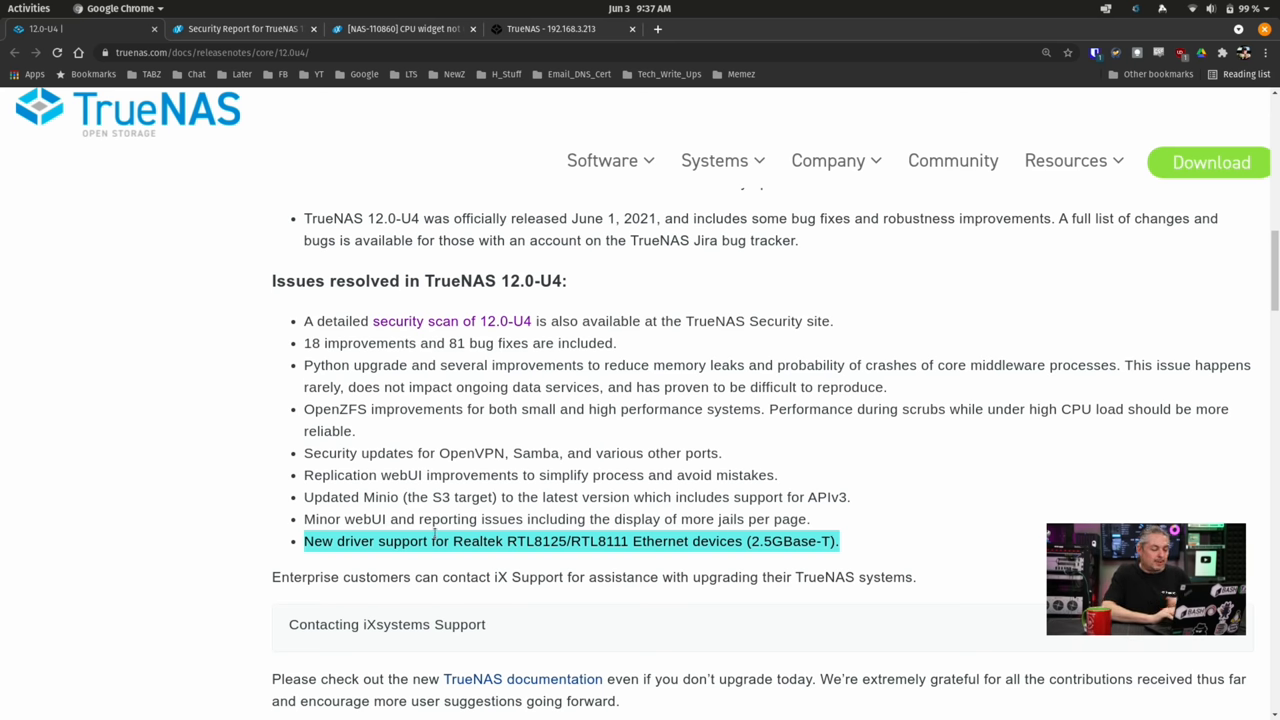
double_click(501, 519)
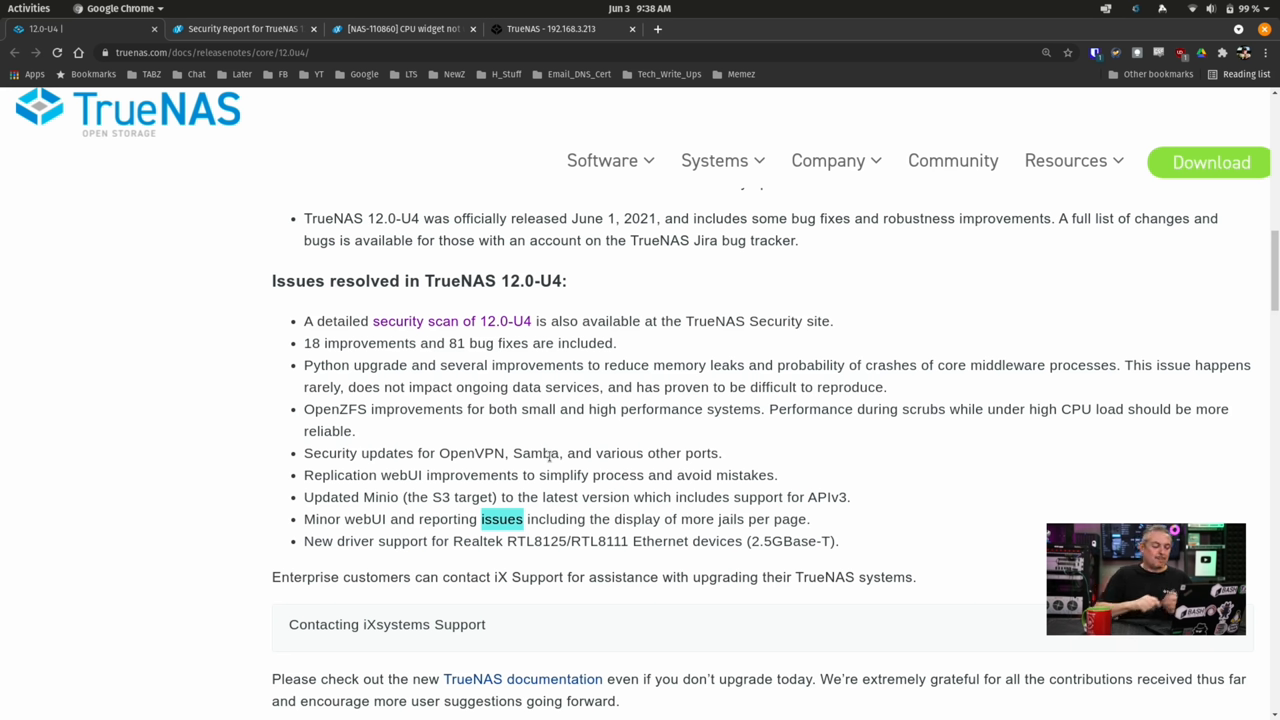
triple_click(577, 497)
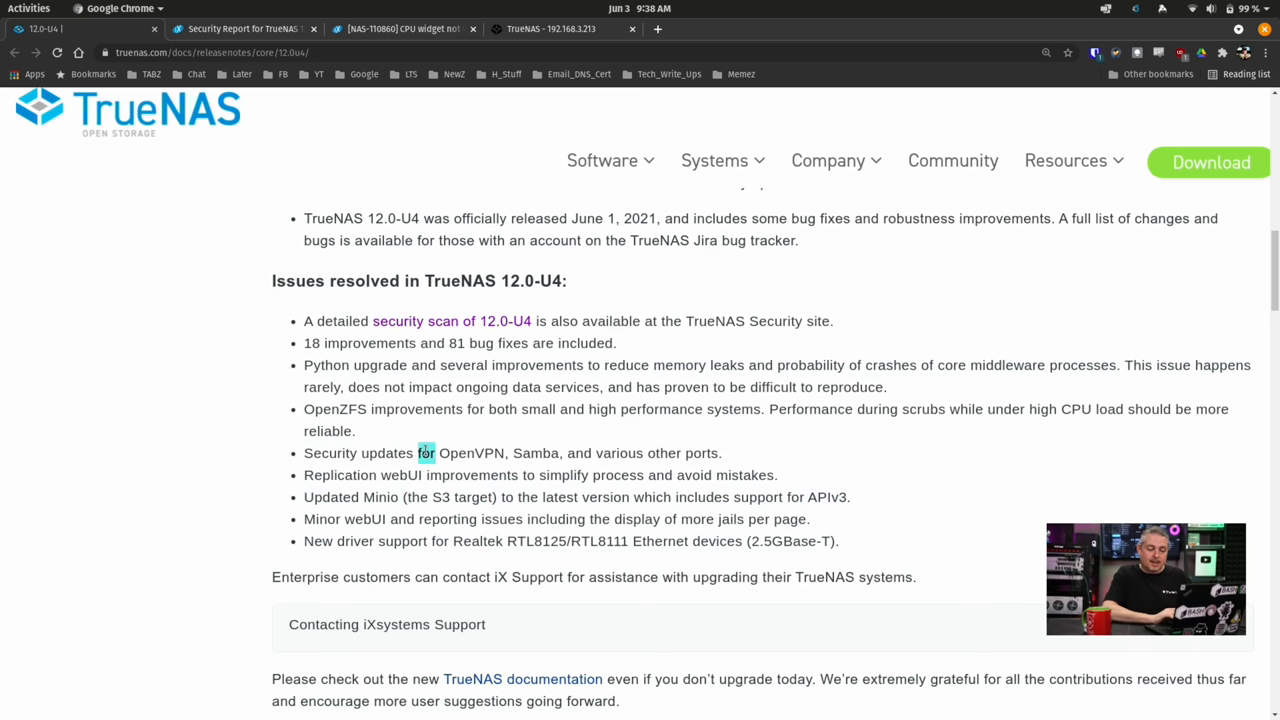
Step: Open the 12.0-U4 security report listing 4 known issues and 2 medium severity alerts
double_click(471, 475)
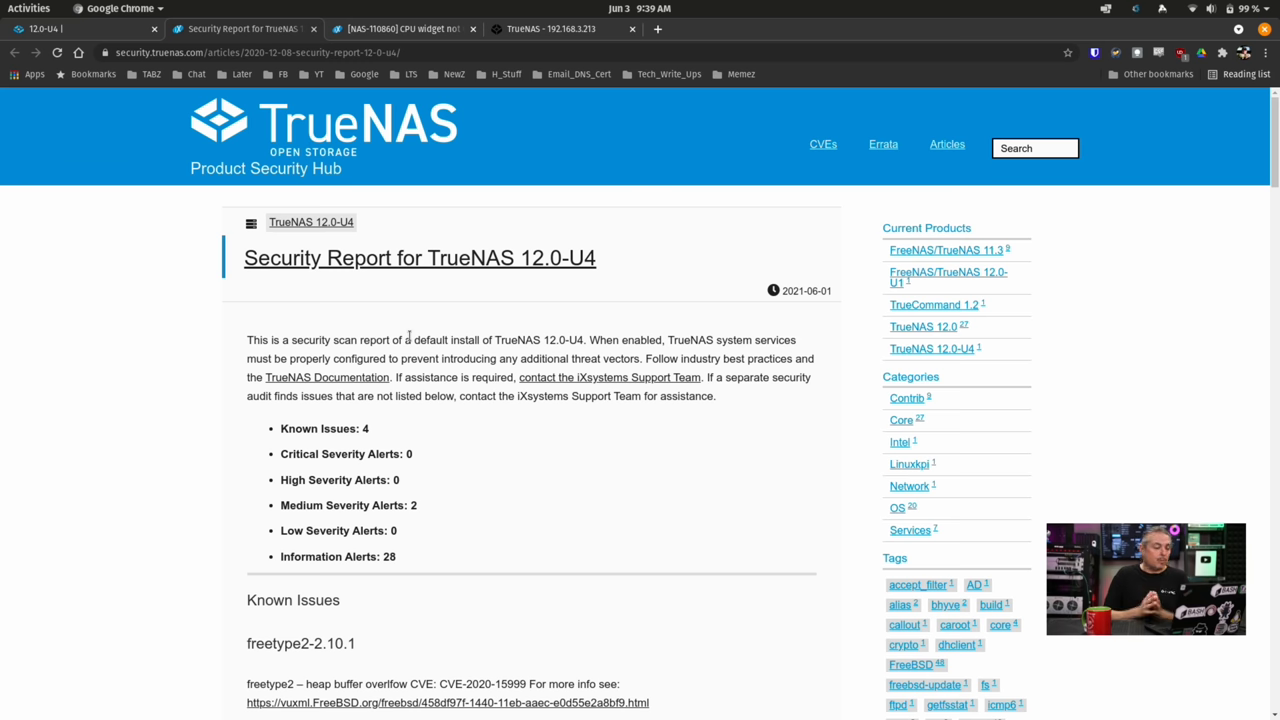
scroll(down, 3)
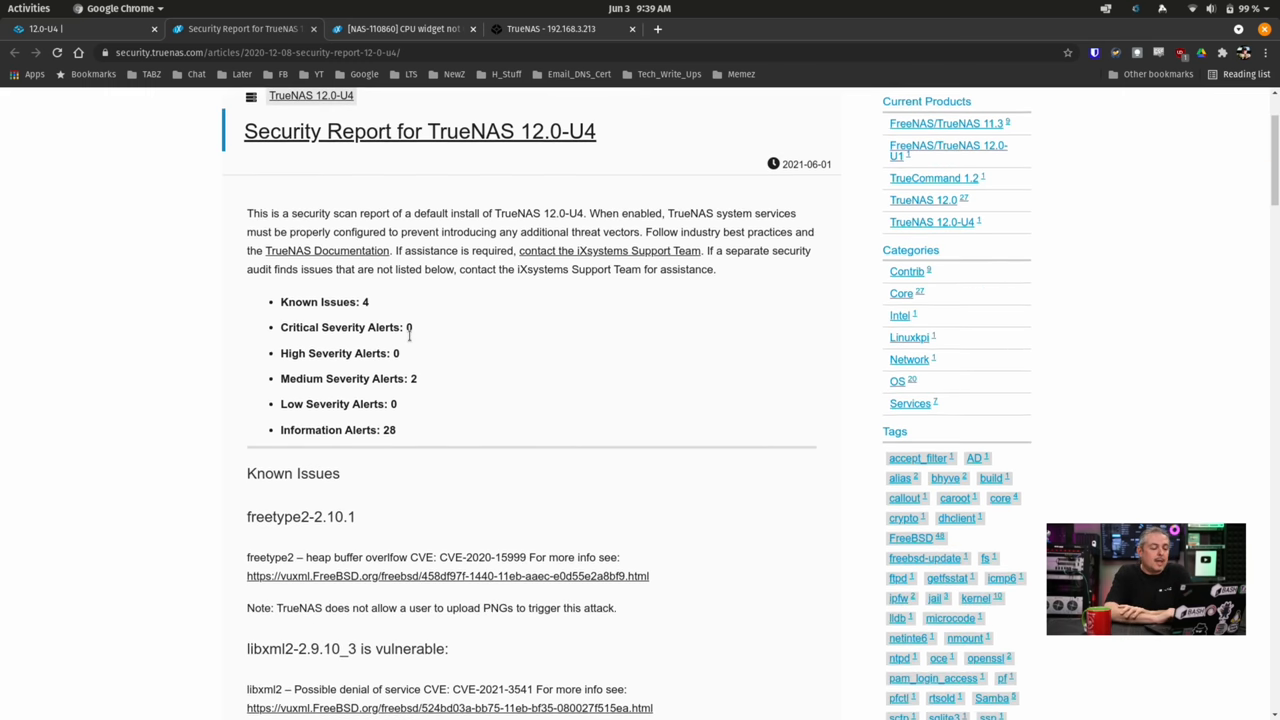
scroll(up, 3)
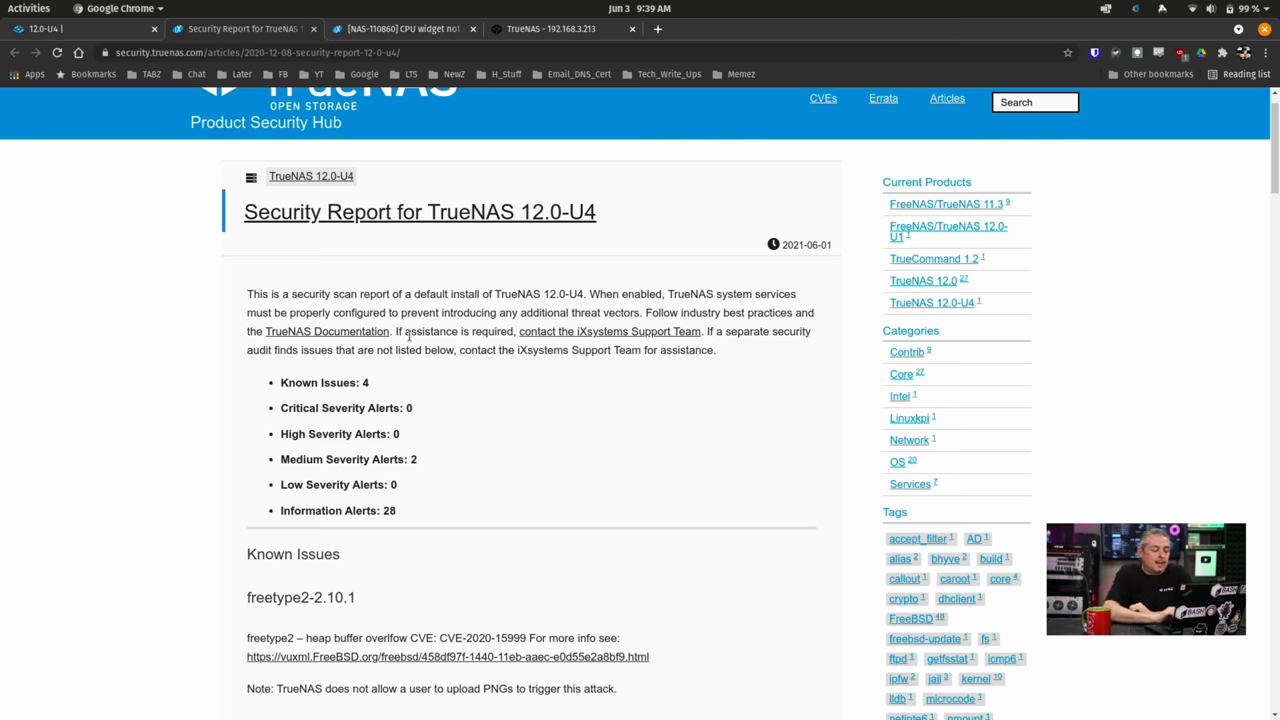
scroll(down, 3)
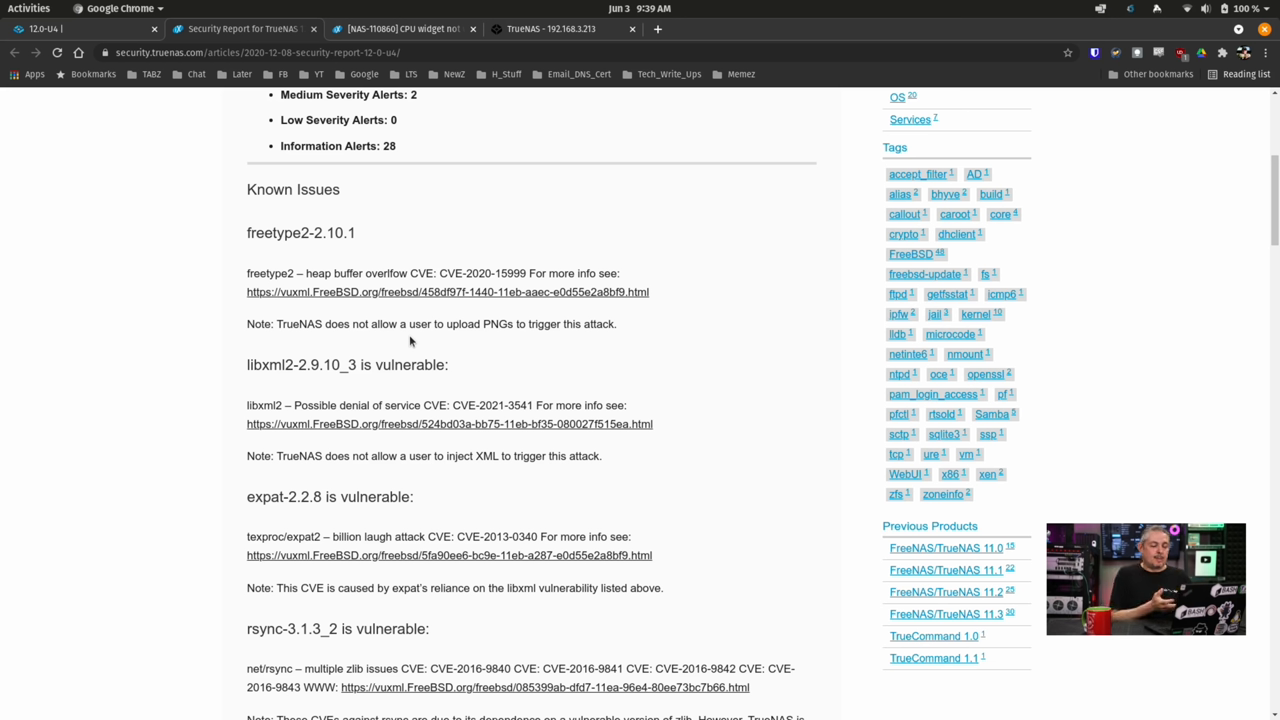
mouse_move(565, 400)
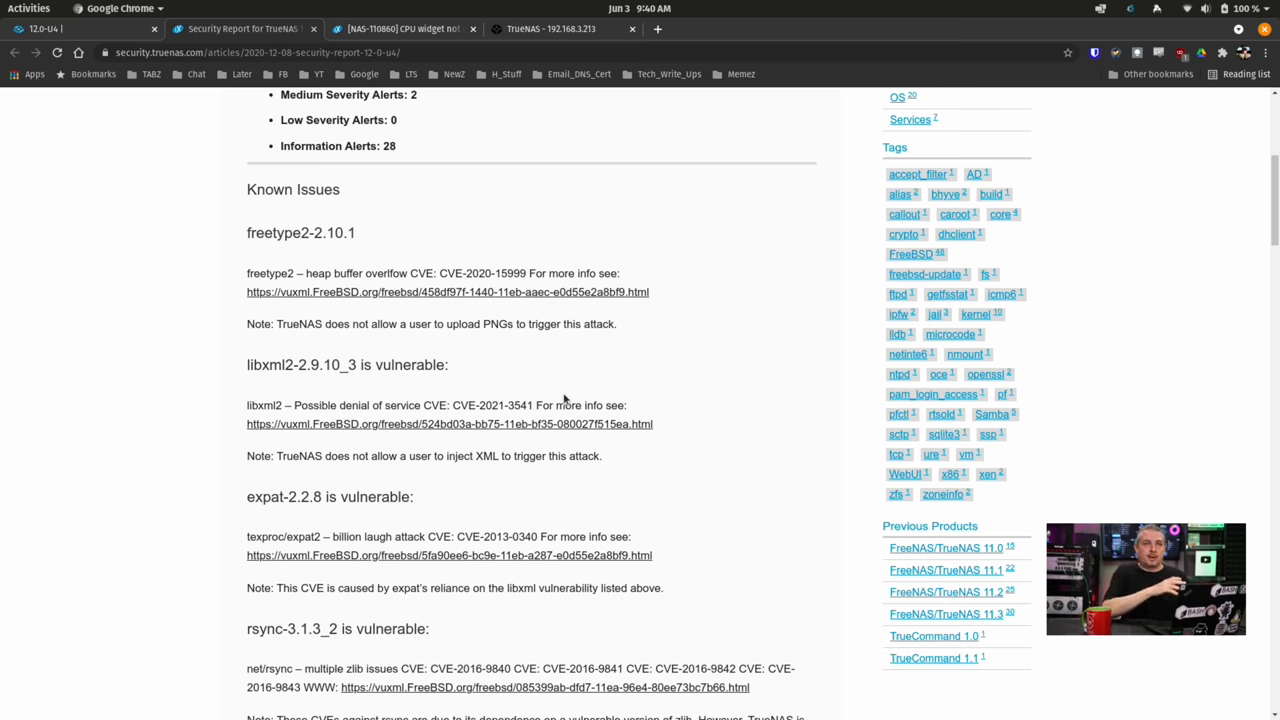
scroll(up, 3)
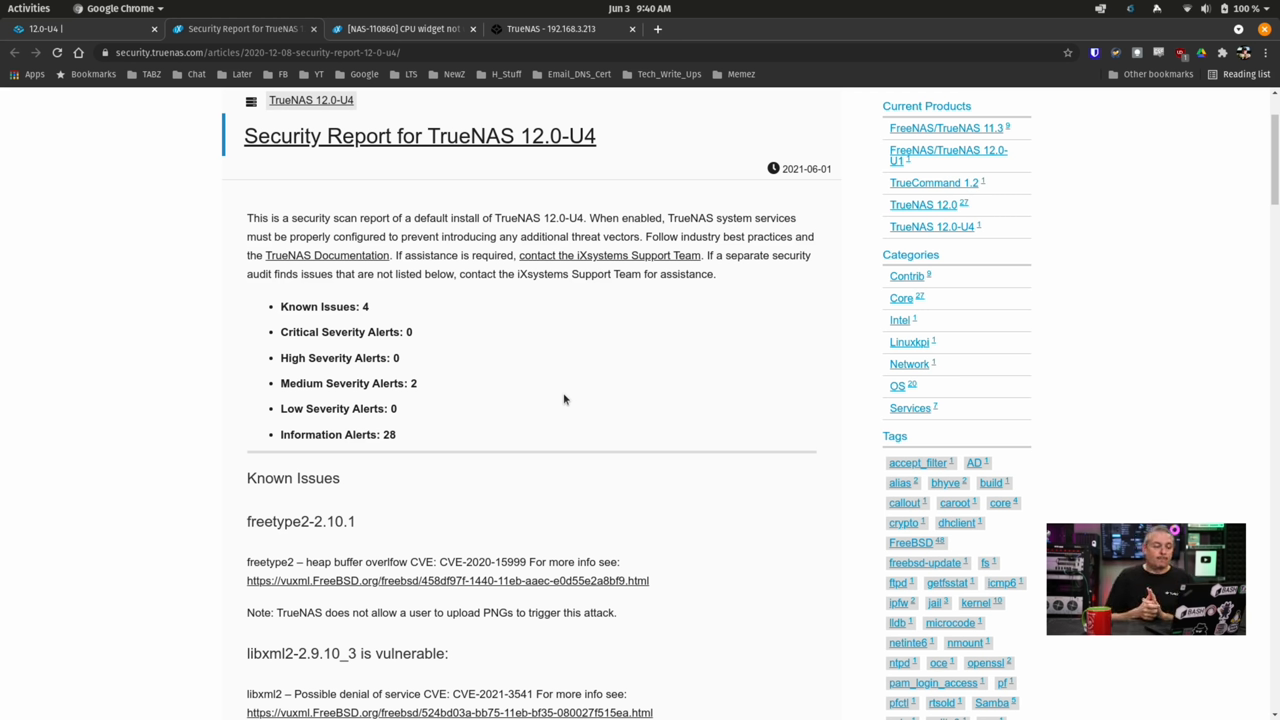
scroll(down, 3)
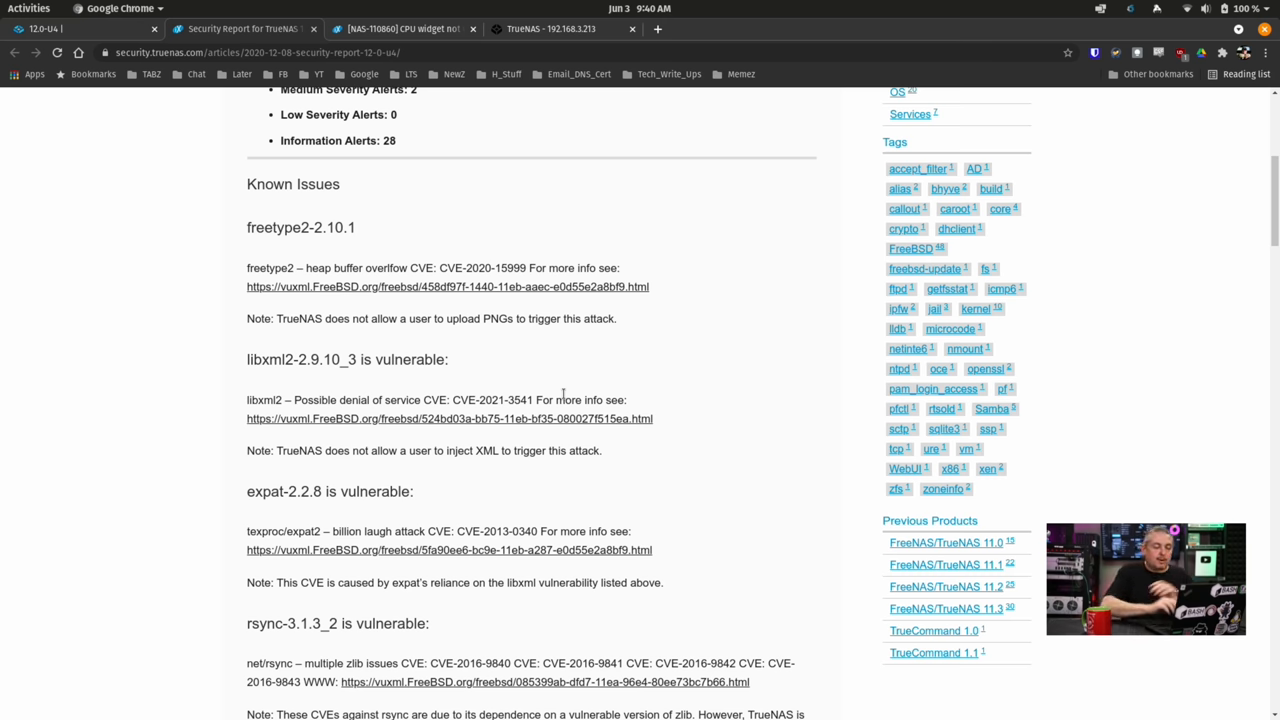
scroll(down, 3)
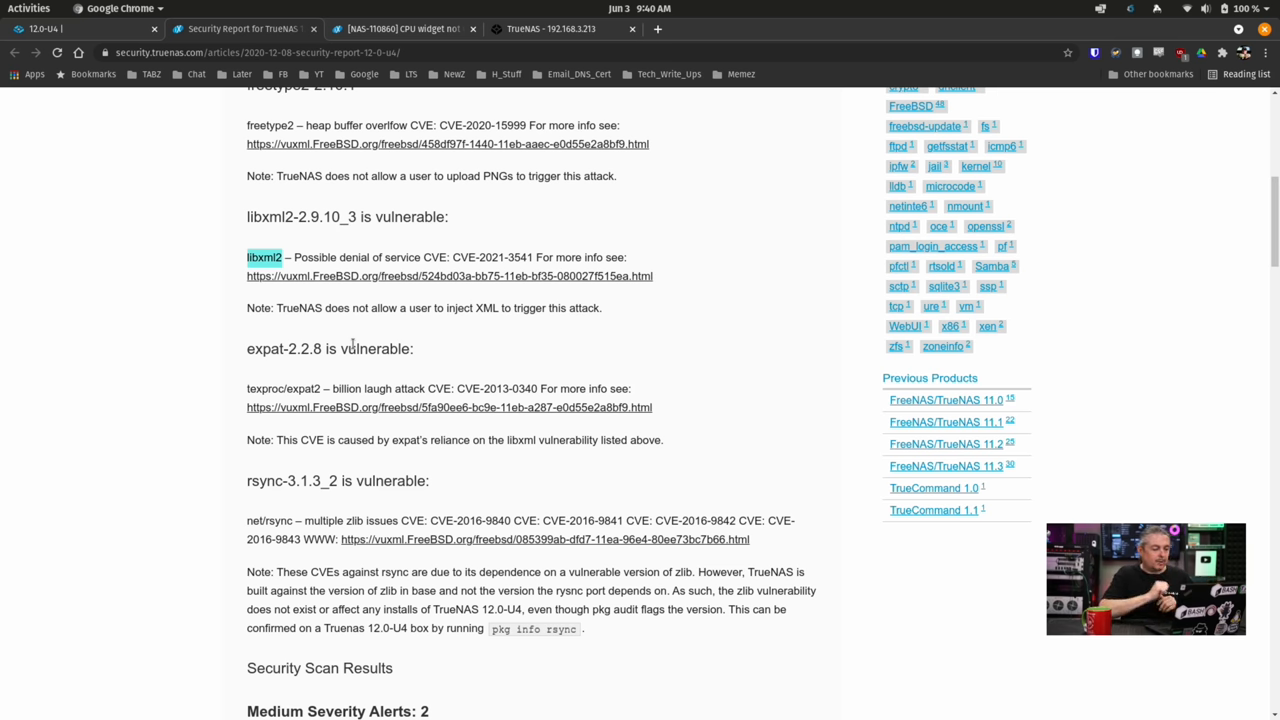
scroll(down, 3)
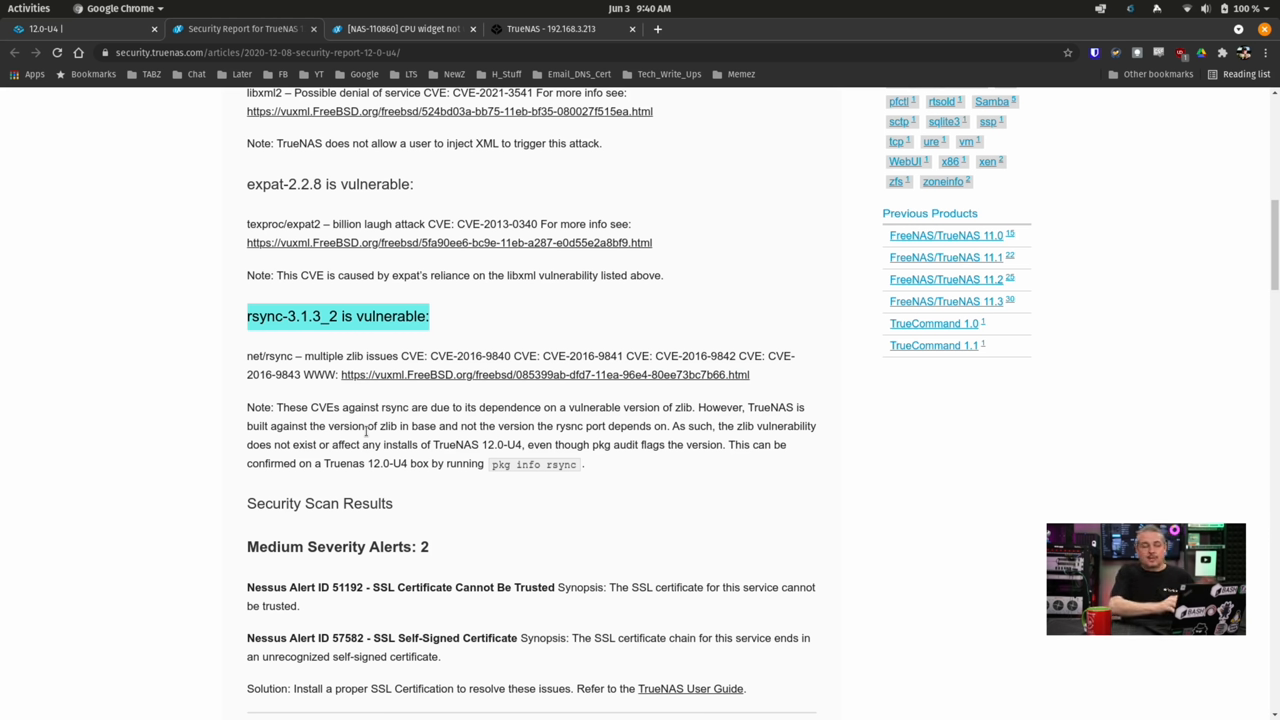
scroll(down, 3)
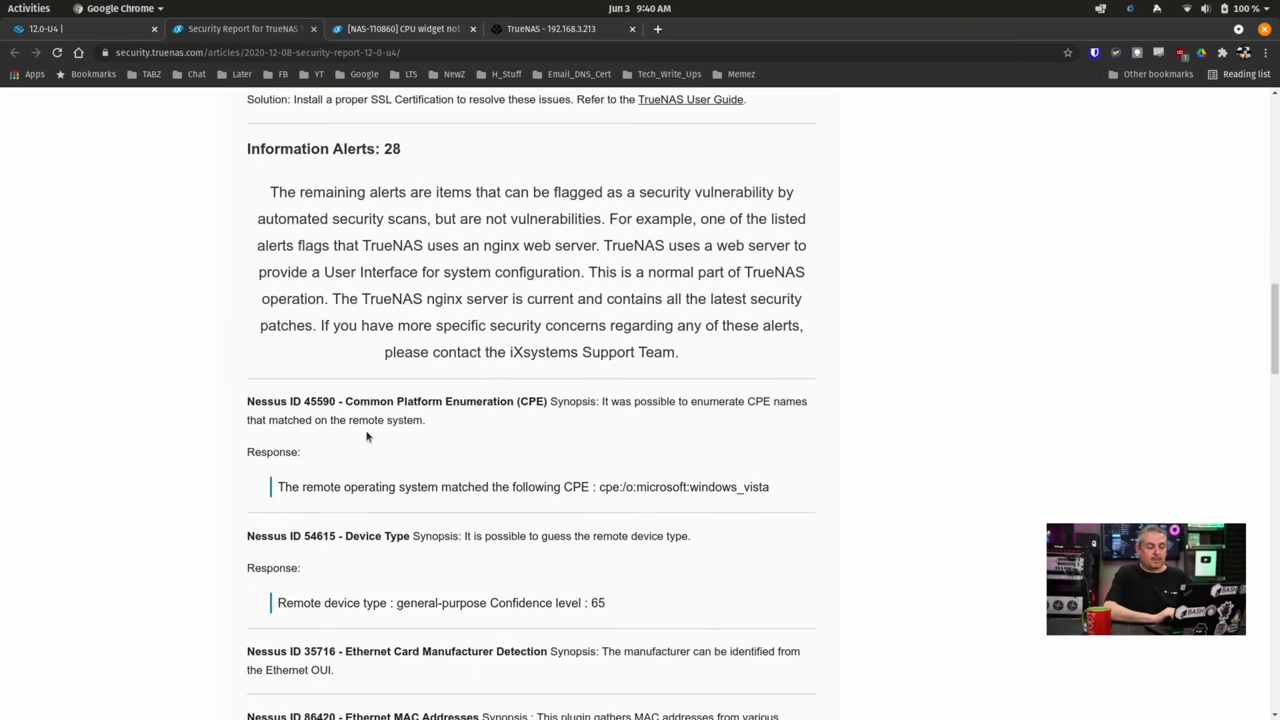
scroll(down, 3)
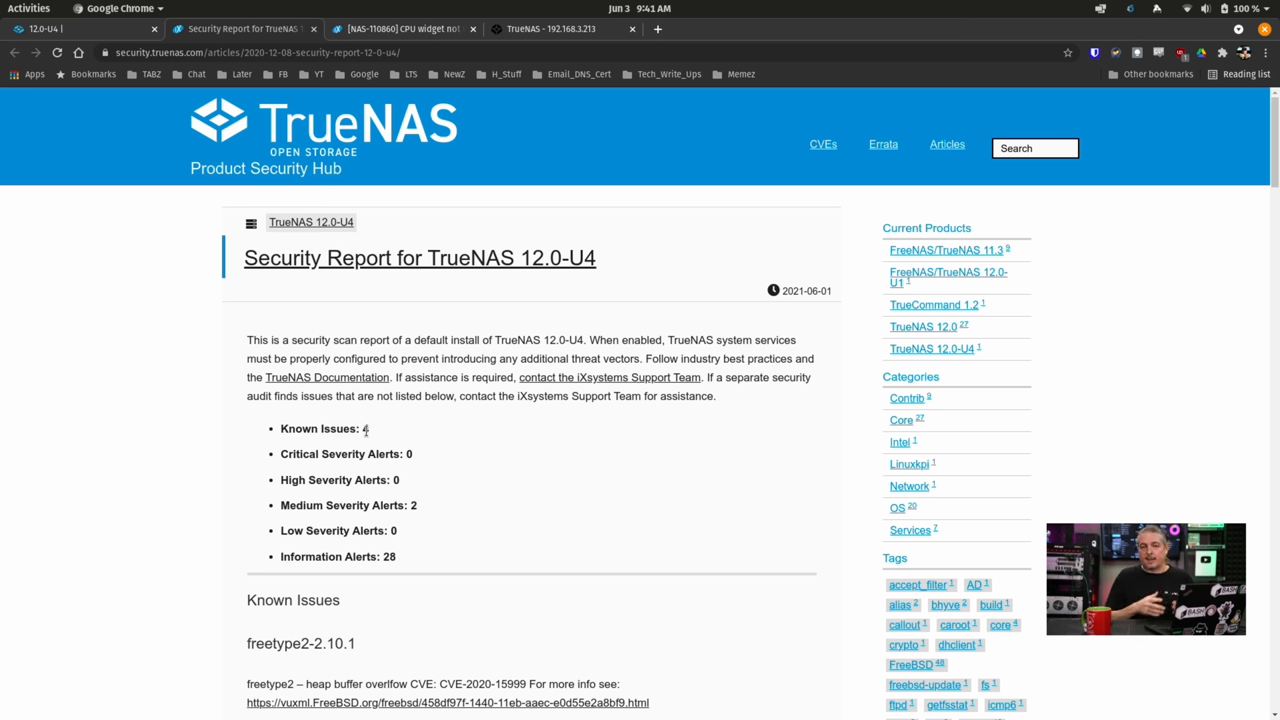
mouse_move(76, 97)
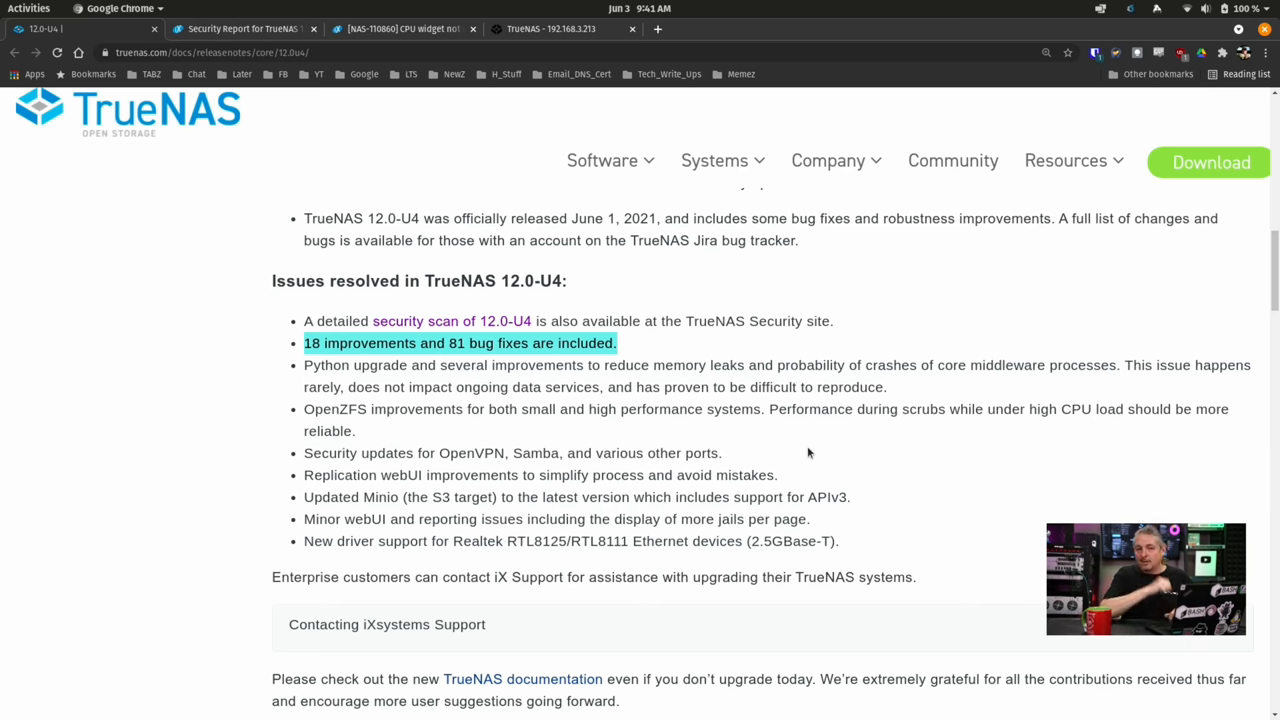
Step: Scroll through the 12.0-U4 changelog and back up to the Issues resolved section
scroll(down, 3)
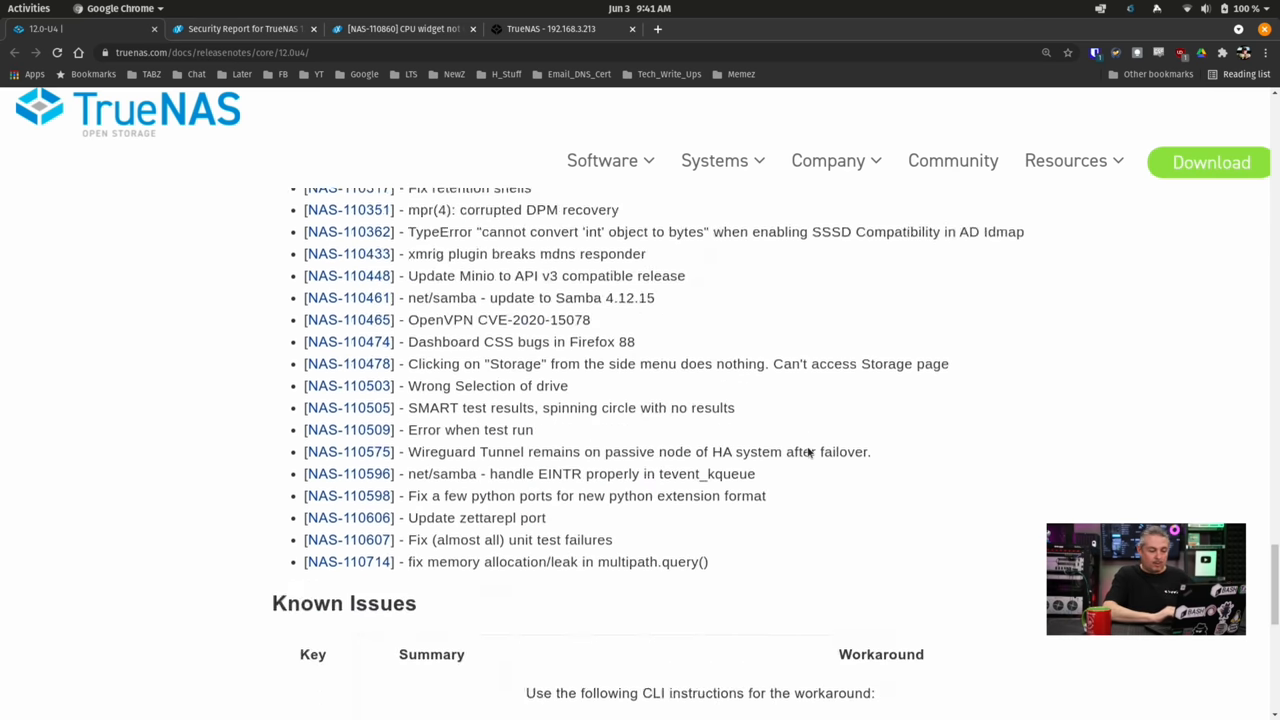
scroll(up, 3)
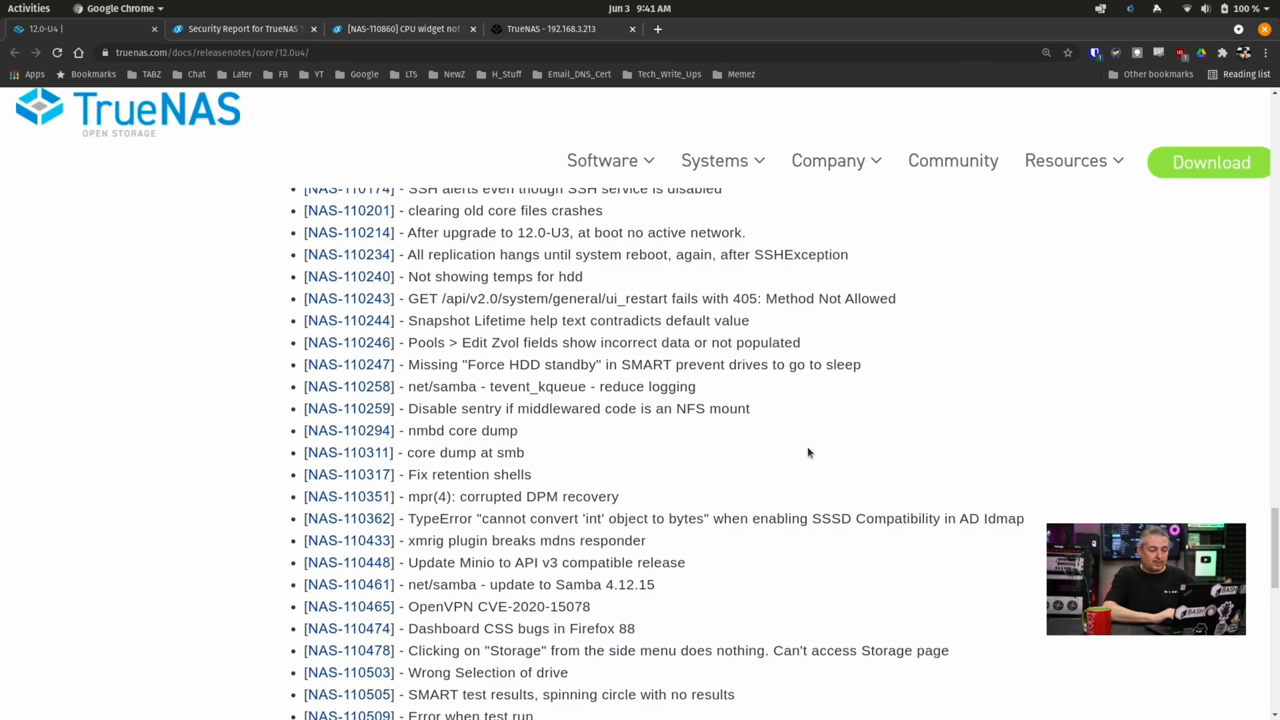
scroll(up, 3)
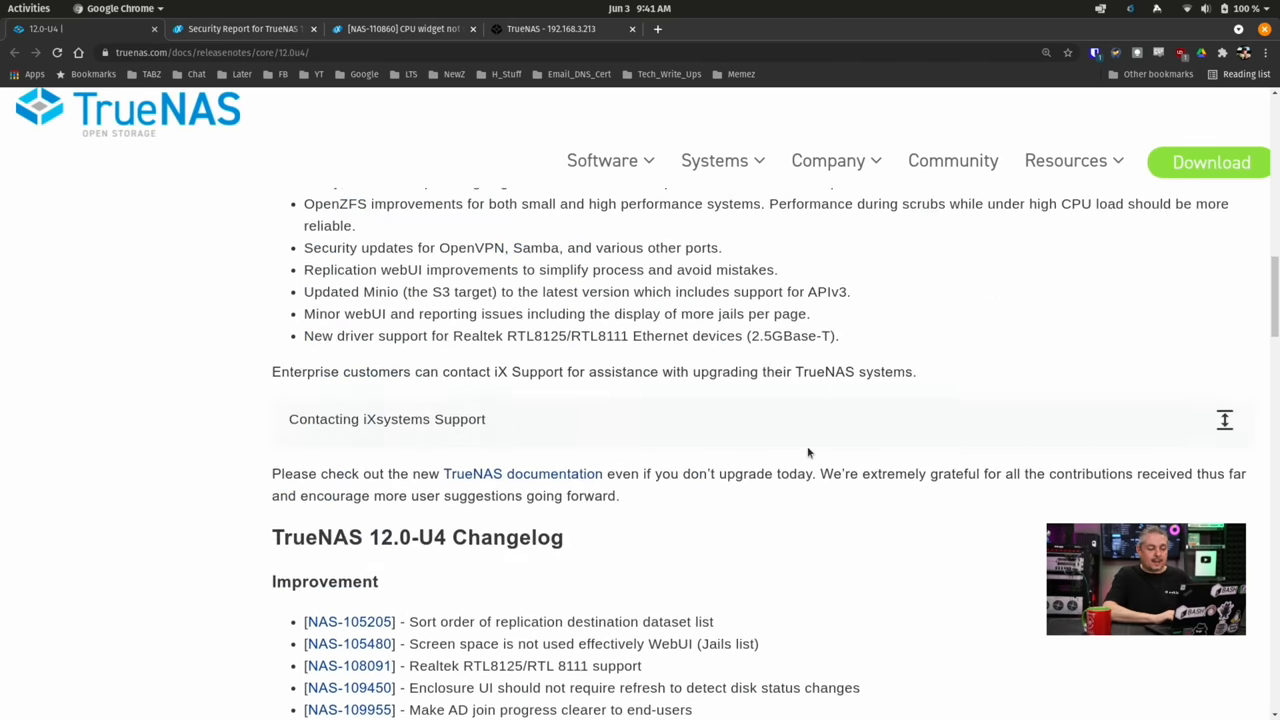
scroll(up, 3)
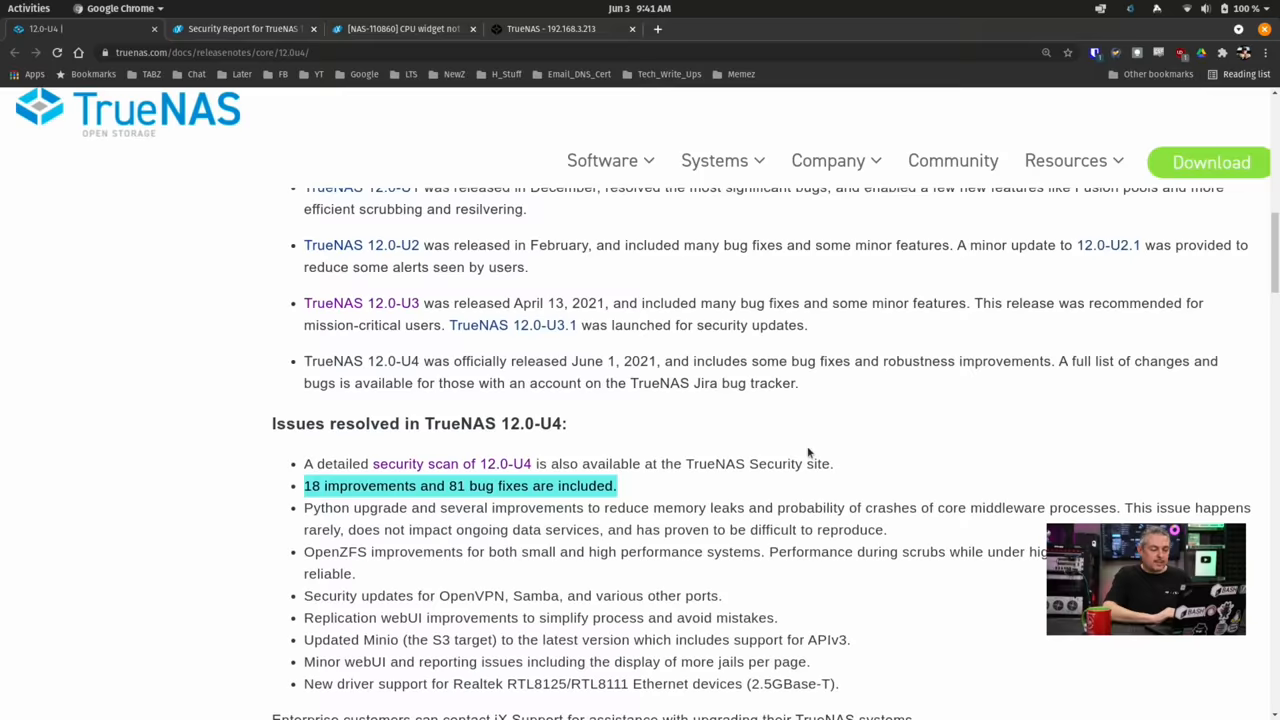
scroll(down, 3)
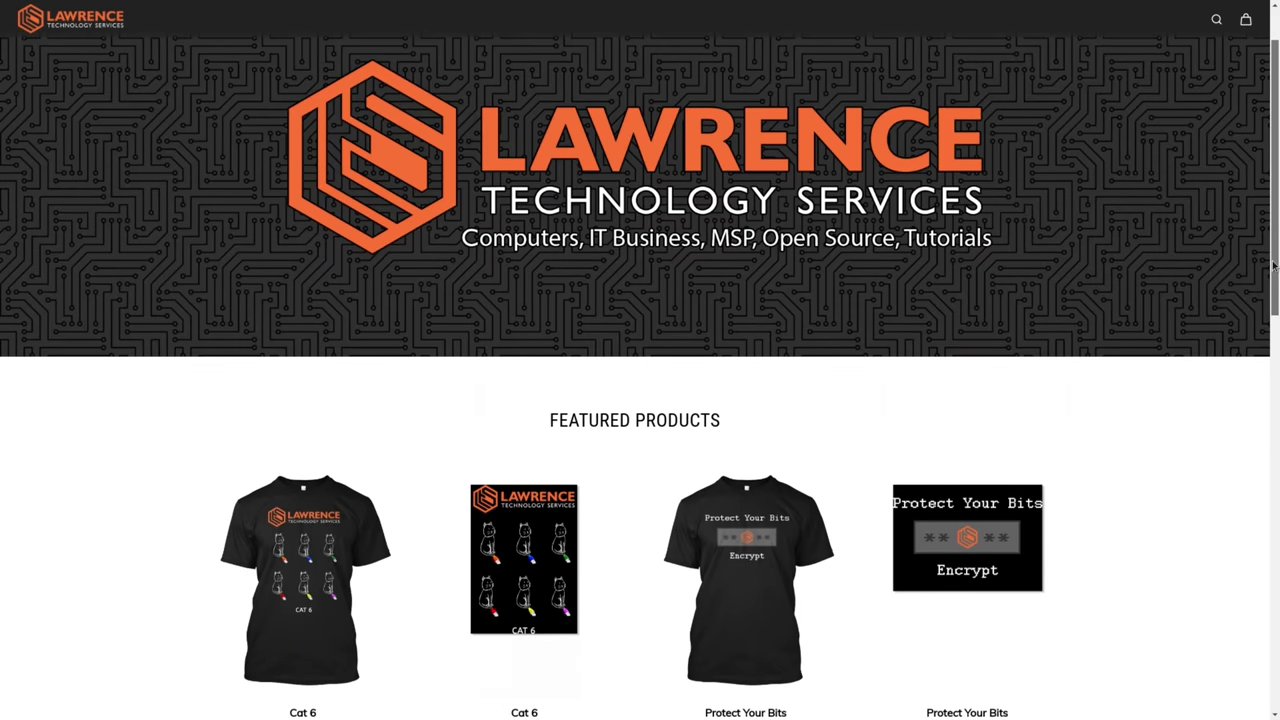
Step: Scroll the Lawrence Technology Services shop down to its Featured Products shirts and posters
scroll(down, 3)
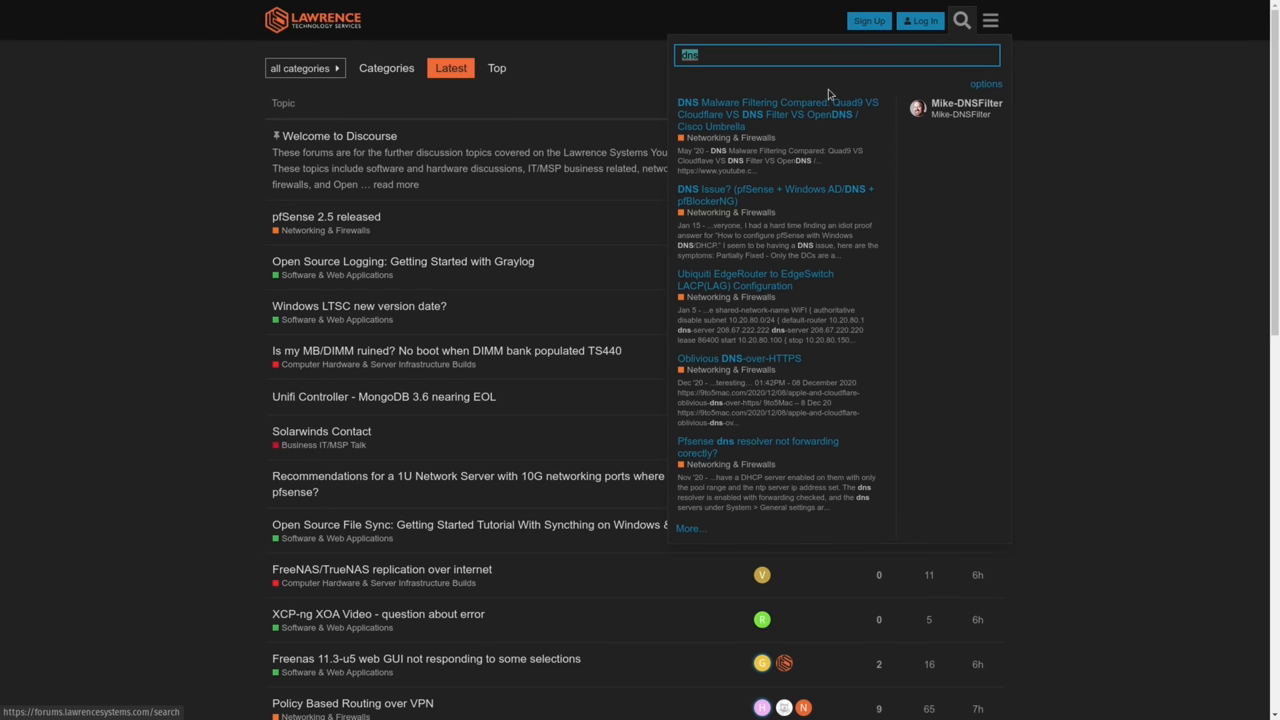
Step: Open the DNS Malware Filtering Compared thread and scroll past its bash script into the replies
click(778, 108)
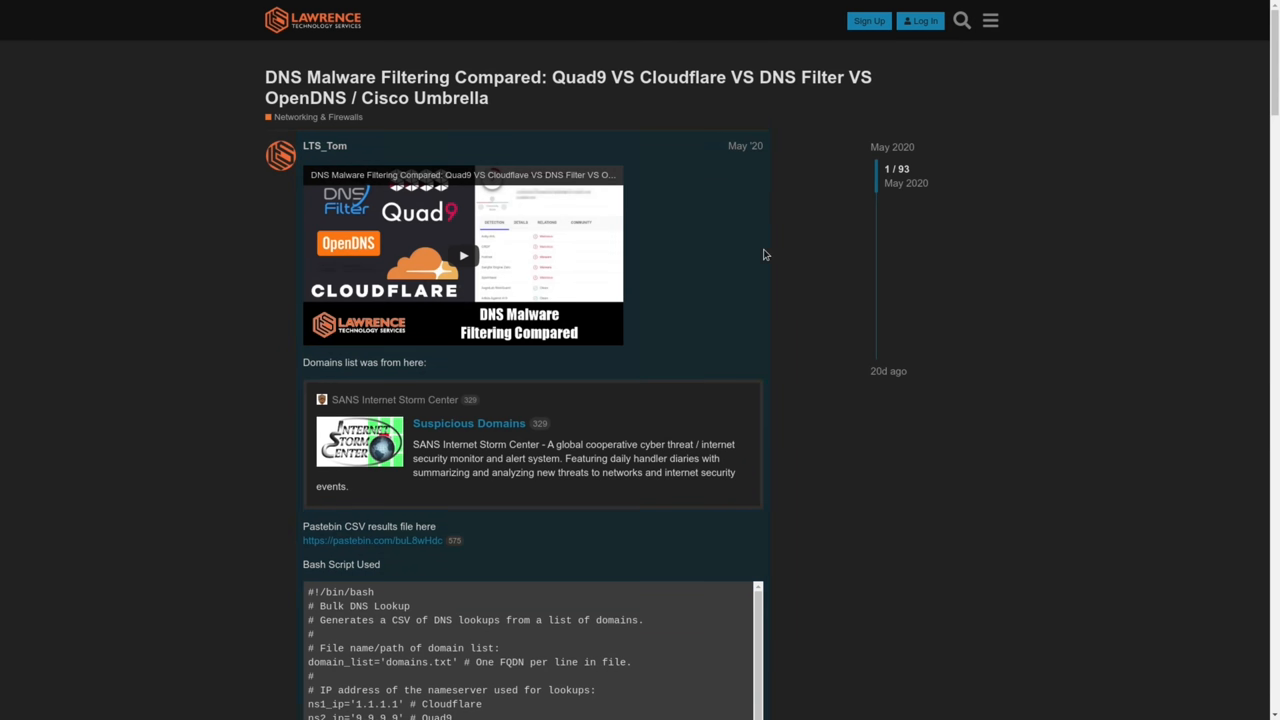
scroll(down, 3)
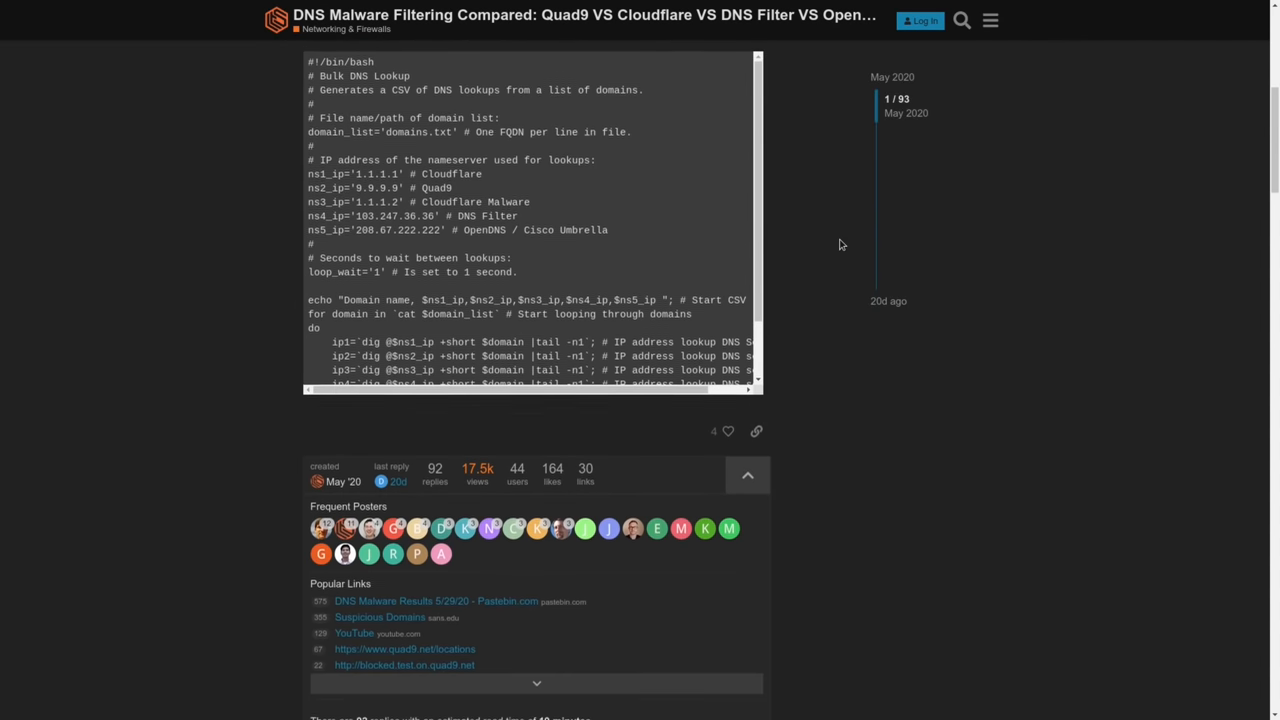
scroll(down, 3)
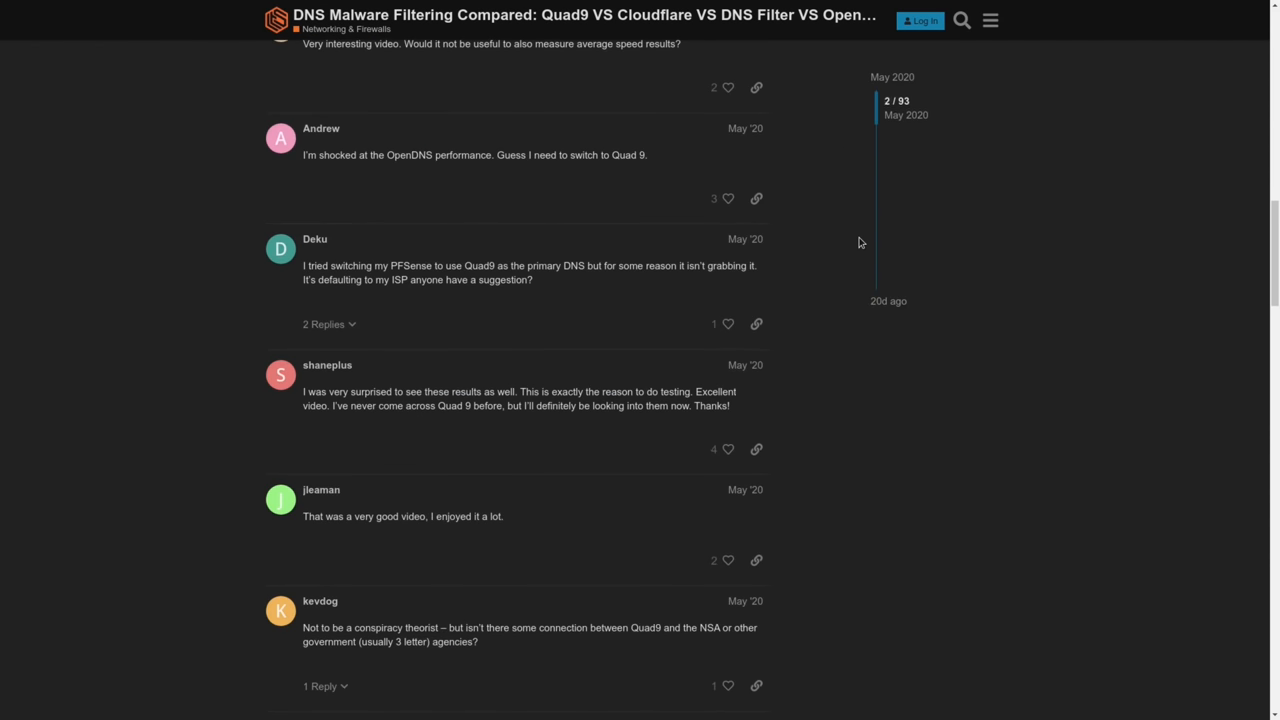